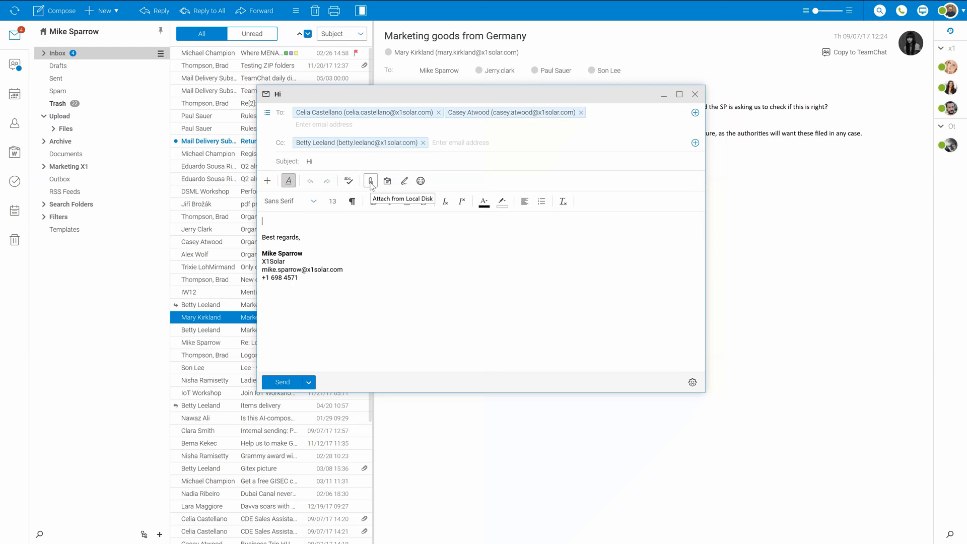
Attach the Testing ZIP folders email from the local disk to the new 'Hi' message
click(370, 180)
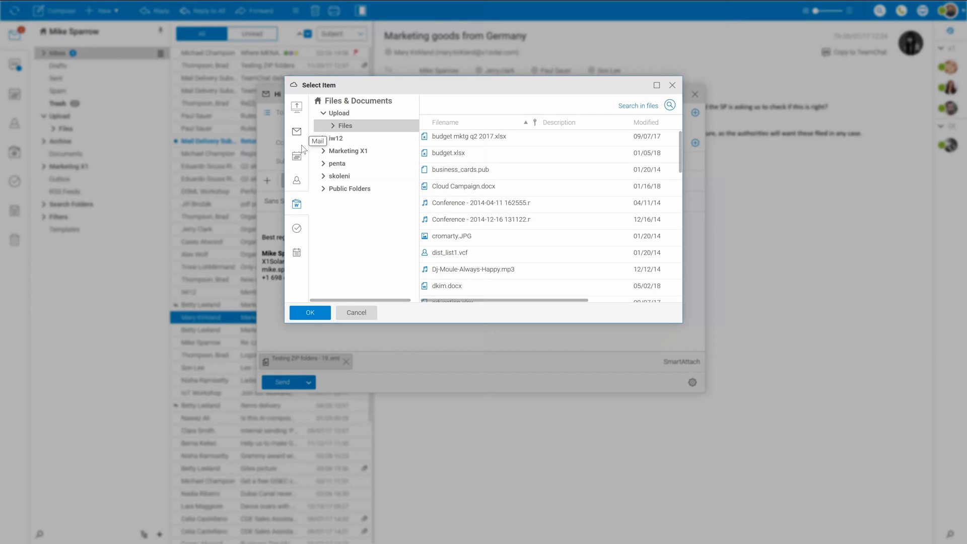
Attach the stored spreadsheets budget mktg q2 2017.xlsx and posts_list_full.xlsx
click(309, 312)
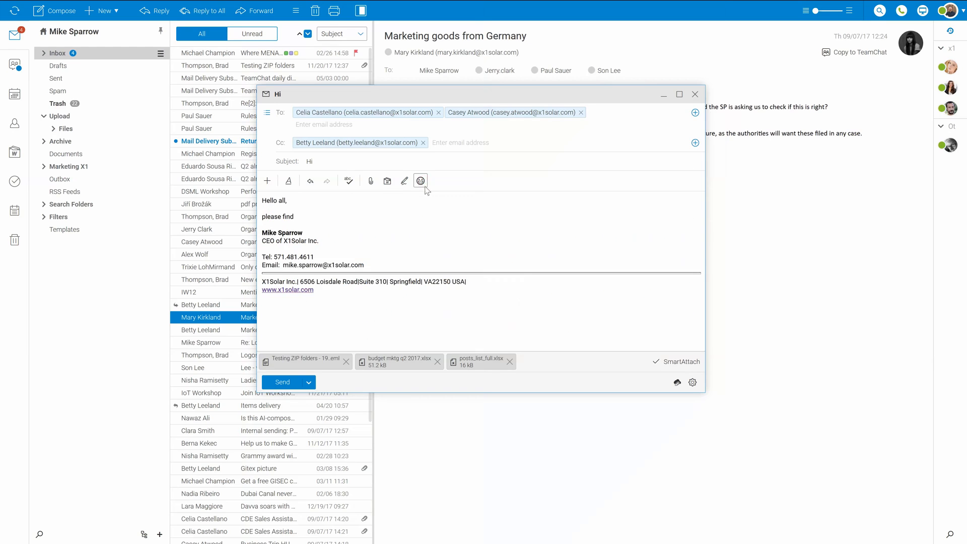
Complete the body line to read 'Hello all, please find my attachments'
text(my attachments)
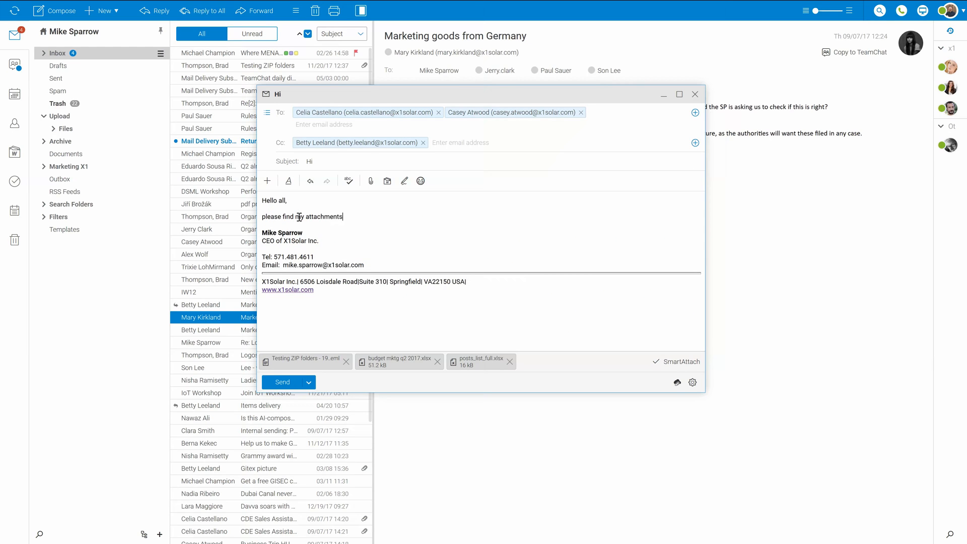
click(308, 382)
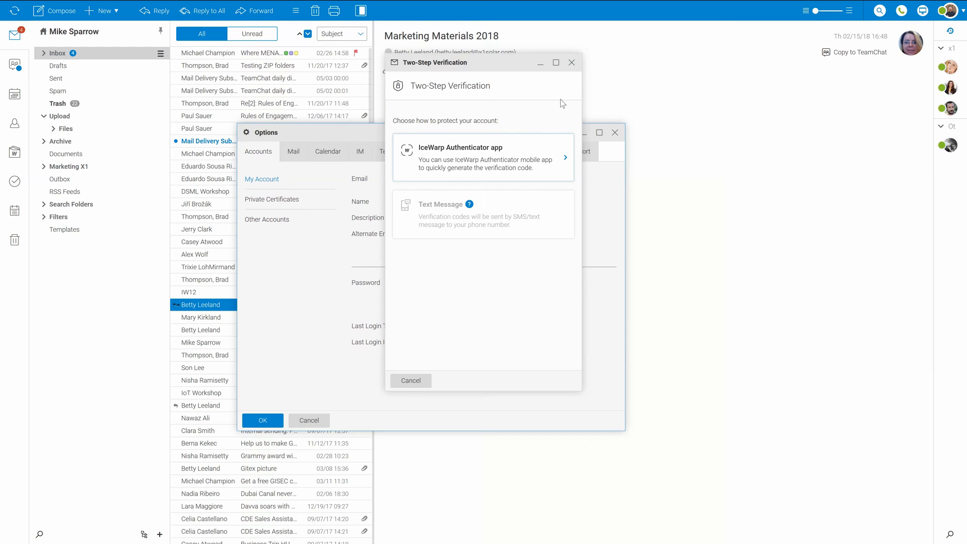
Cancel the two-step verification setup, leaving it deactivated in account options
click(410, 381)
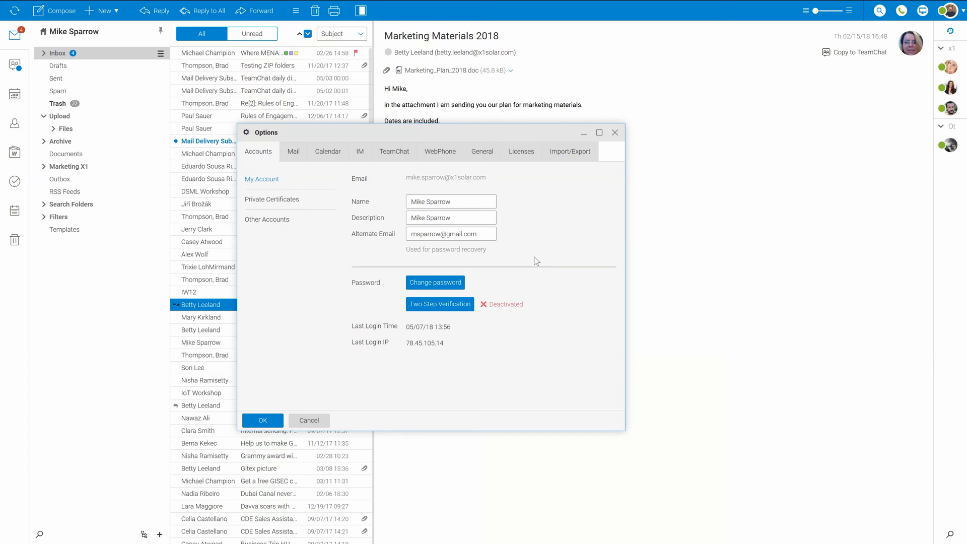
Switch Options to the Mail section to configure the Vacation autoresponder for 03/15/17–03/19/17
click(293, 152)
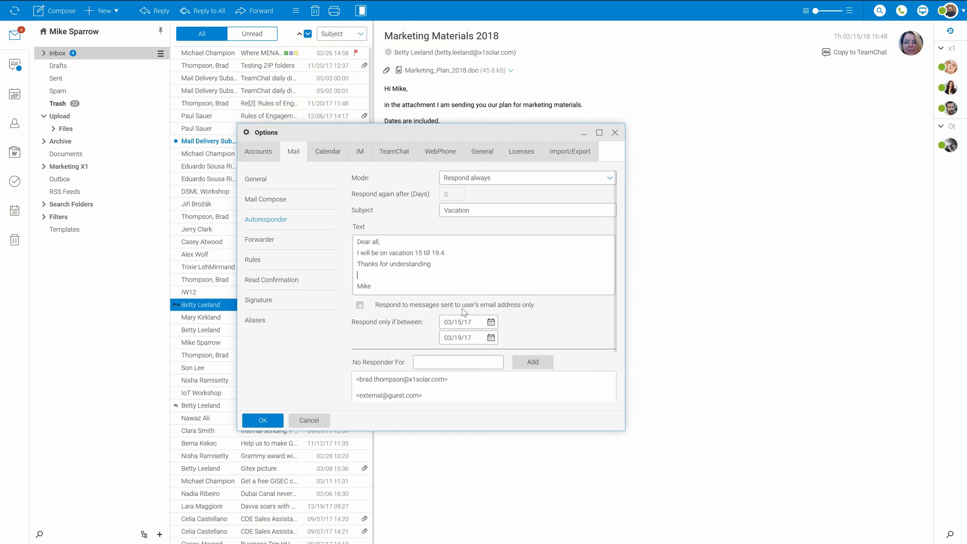